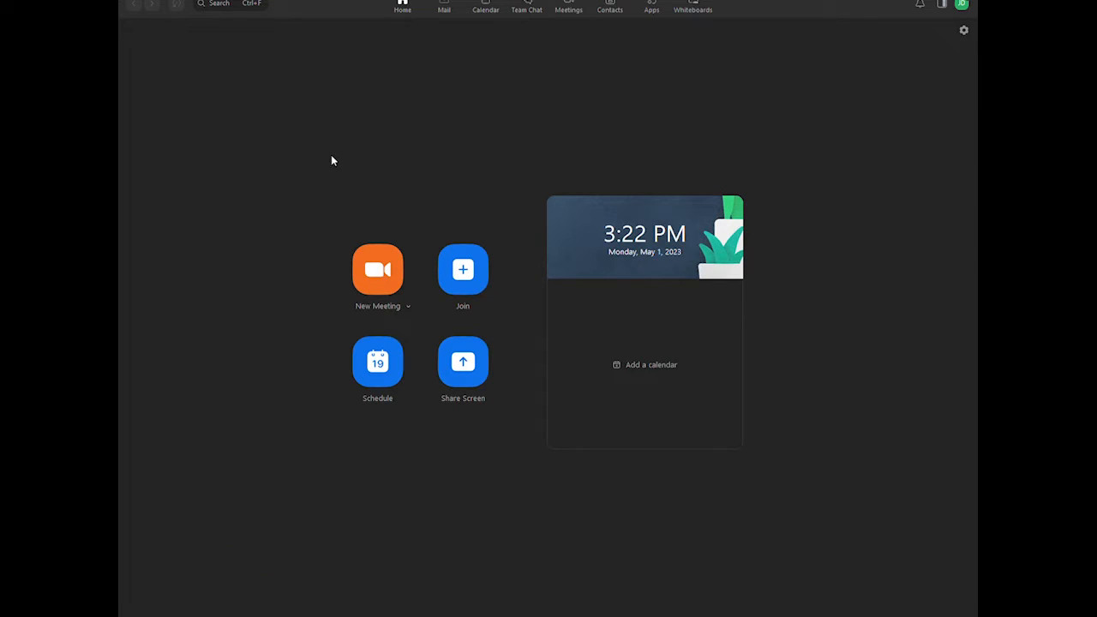
pyautogui.moveTo(434, 107)
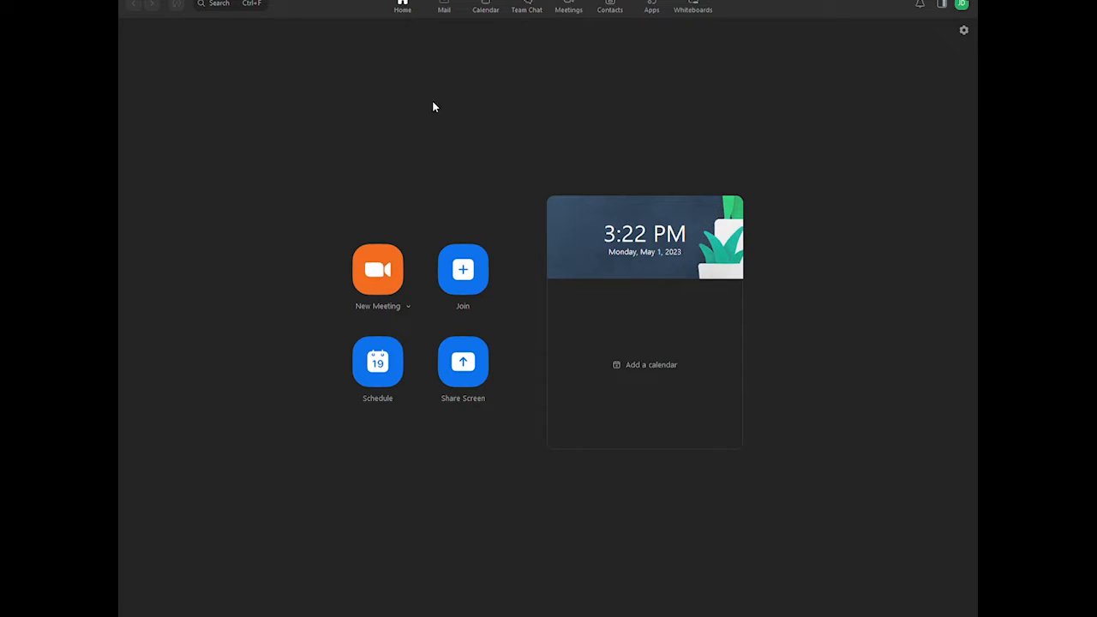
pyautogui.moveTo(421, 98)
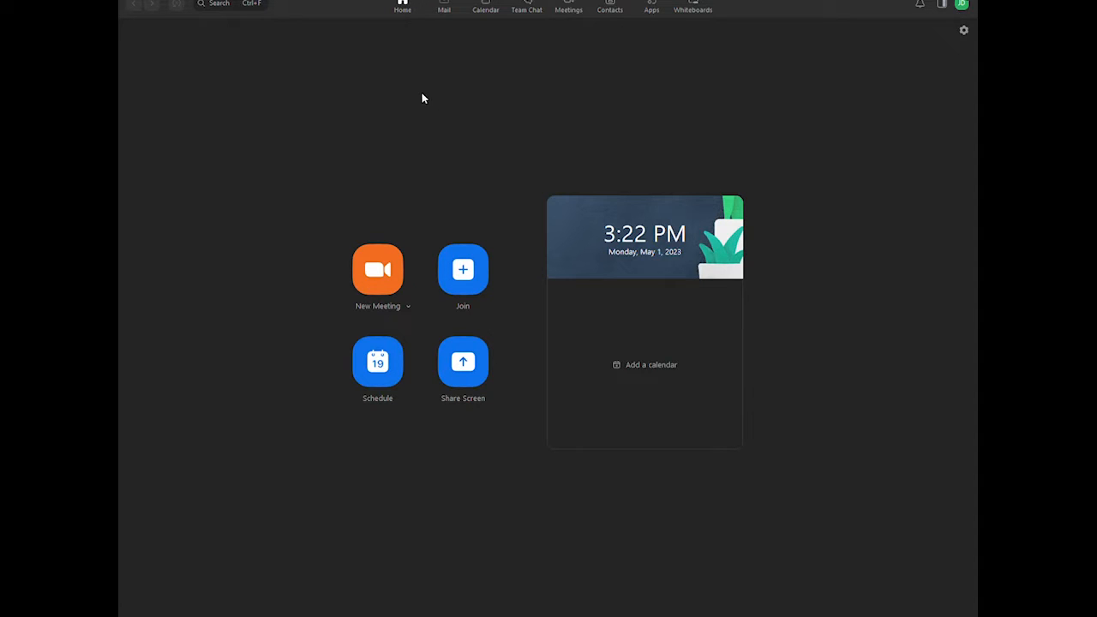
pyautogui.moveTo(720, 3)
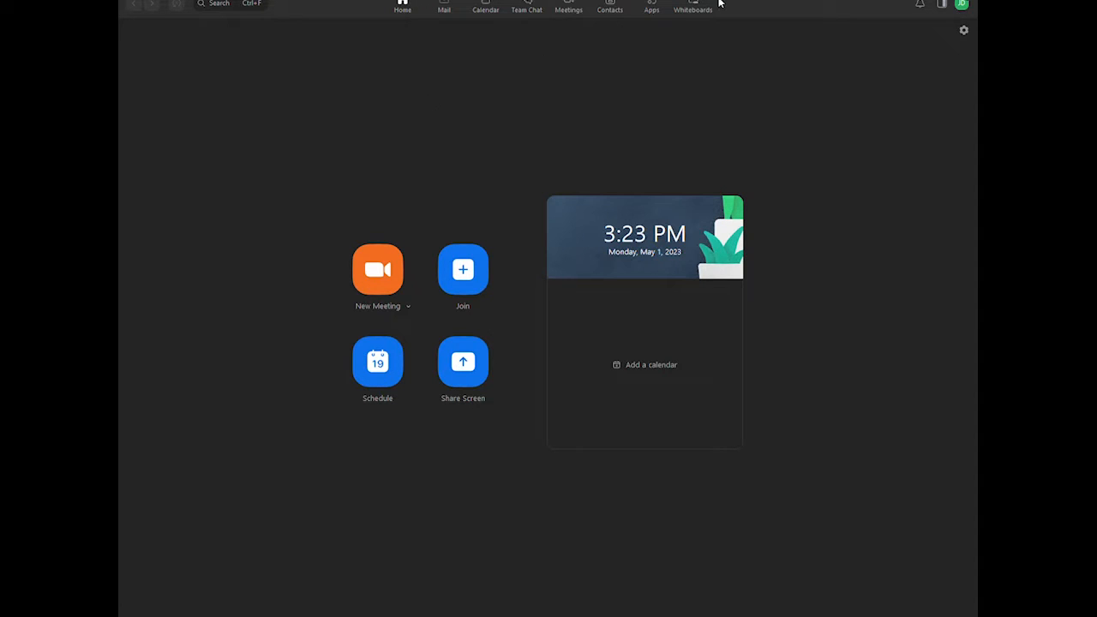
# Step: Open the 'How to file taxes' board and extract all pages of the uploaded 1040 PDF
pyautogui.click(692, 10)
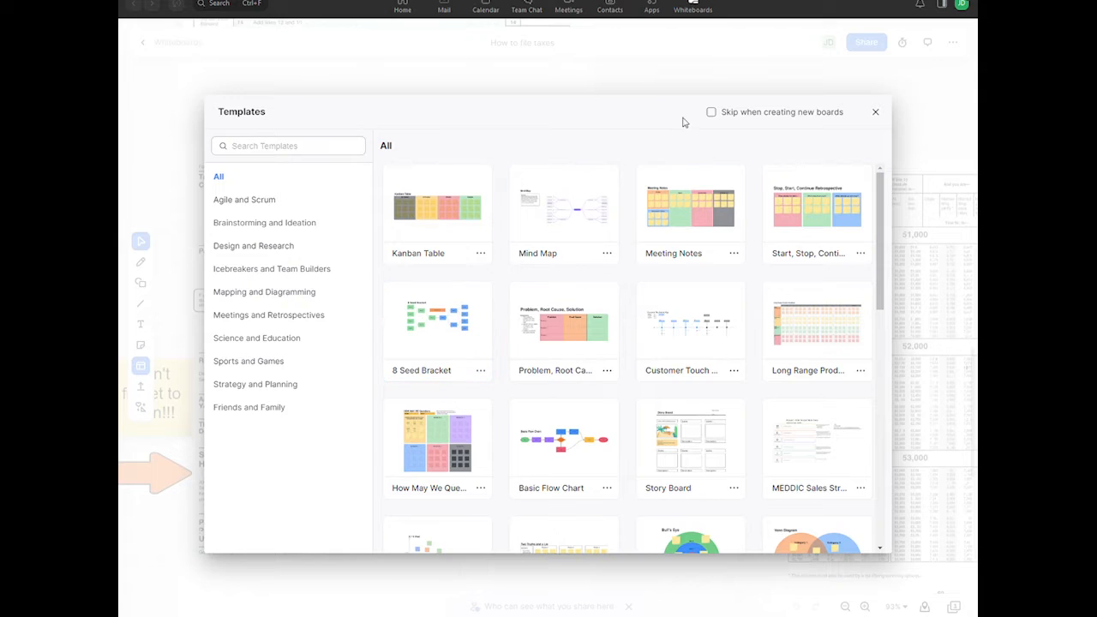
pyautogui.click(875, 111)
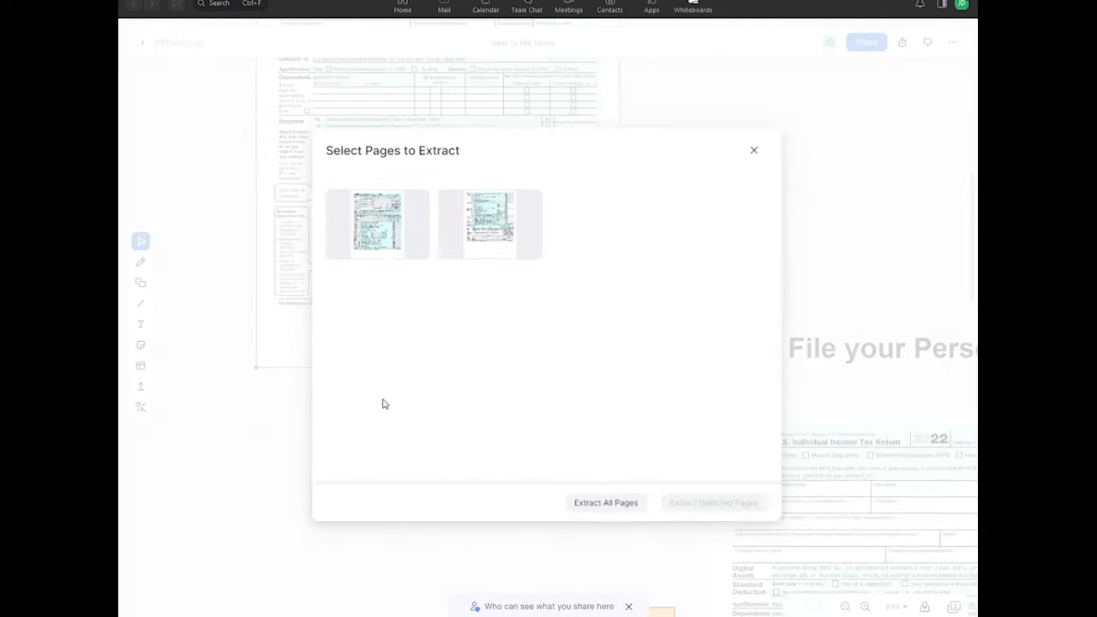
pyautogui.click(754, 150)
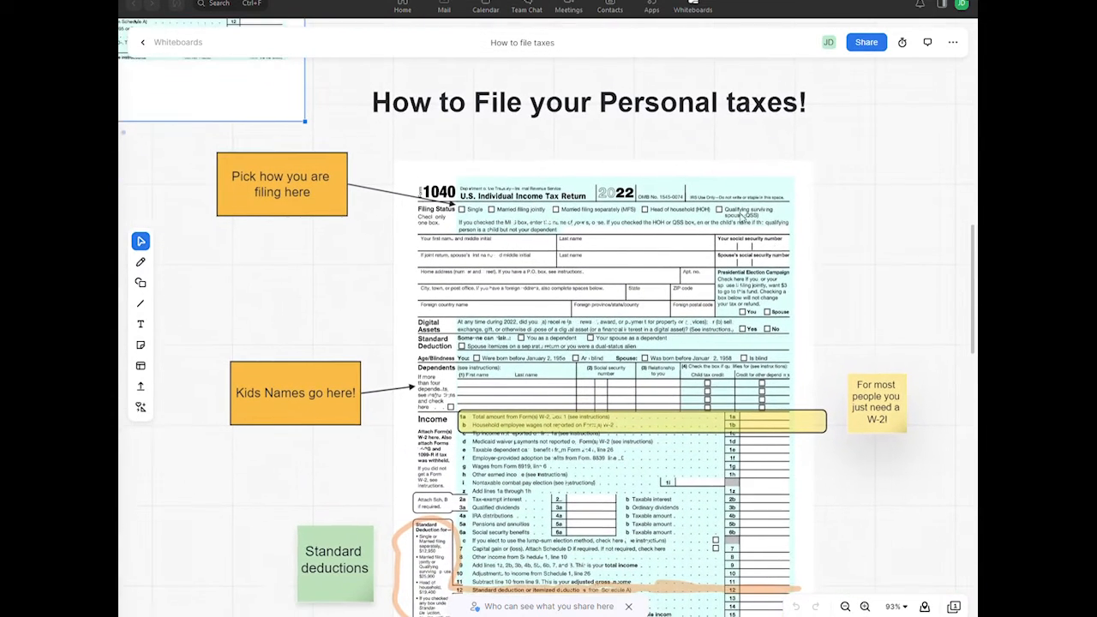
# Step: Select the imported 1040 and scroll down to the Standard deductions note and page 2
pyautogui.click(282, 184)
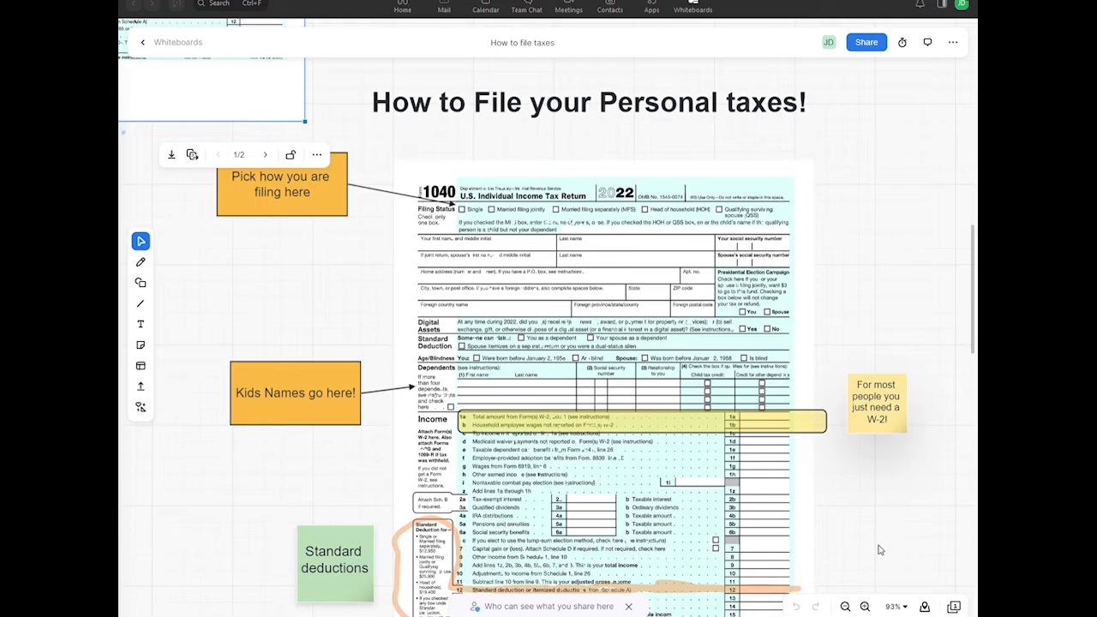
pyautogui.scroll(-3)
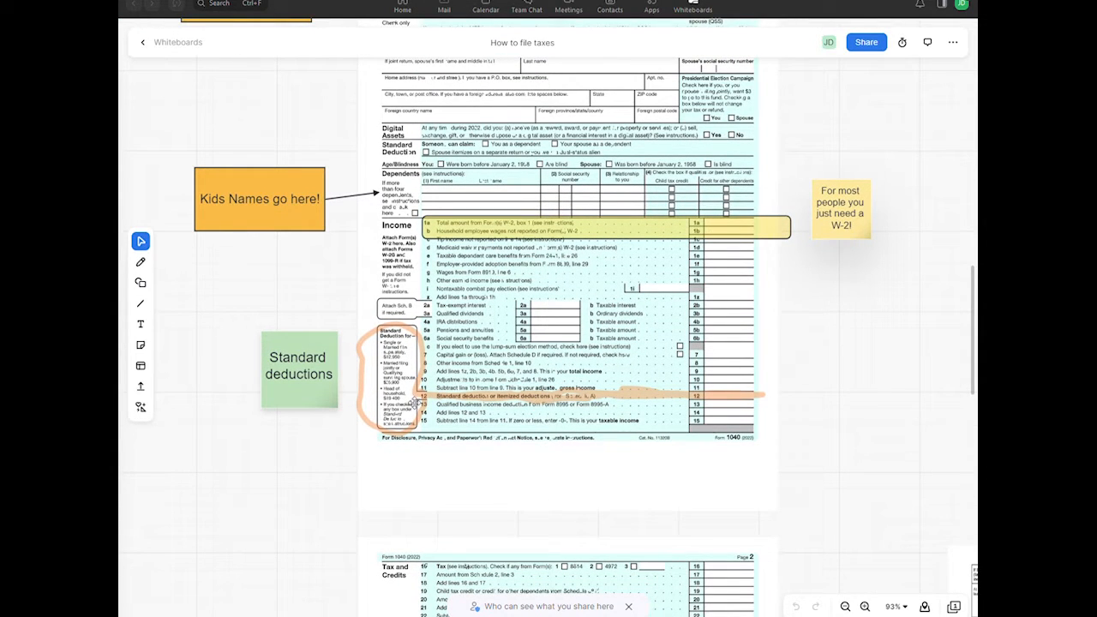
pyautogui.moveTo(696, 536)
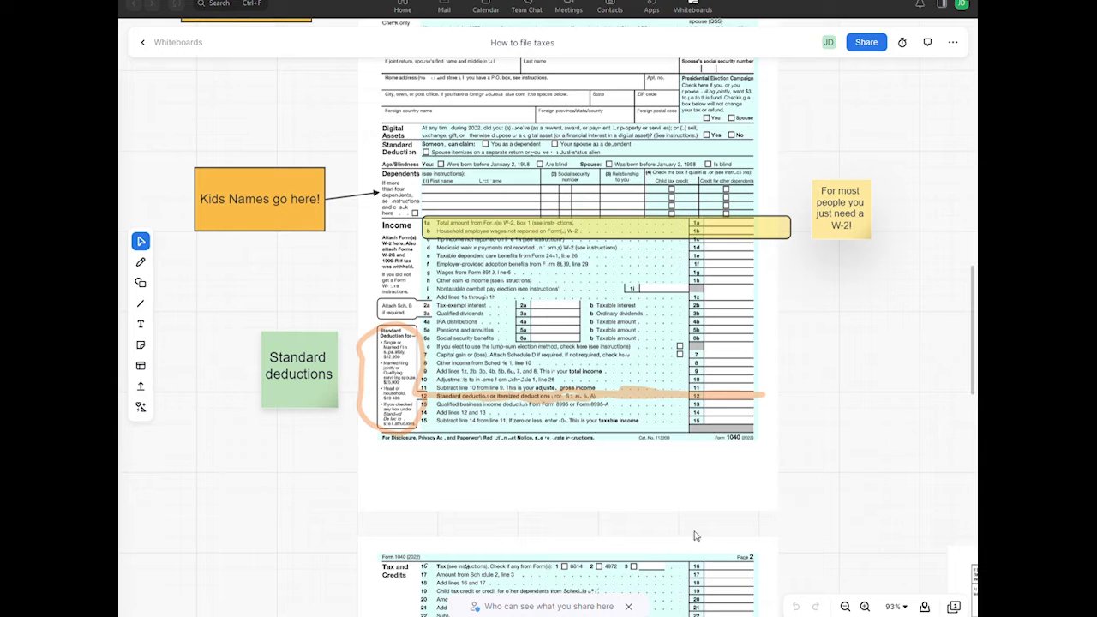
# Step: Pan to the 'Reference the tax table!' note linking page 2 to the 2022 tax table
pyautogui.click(629, 607)
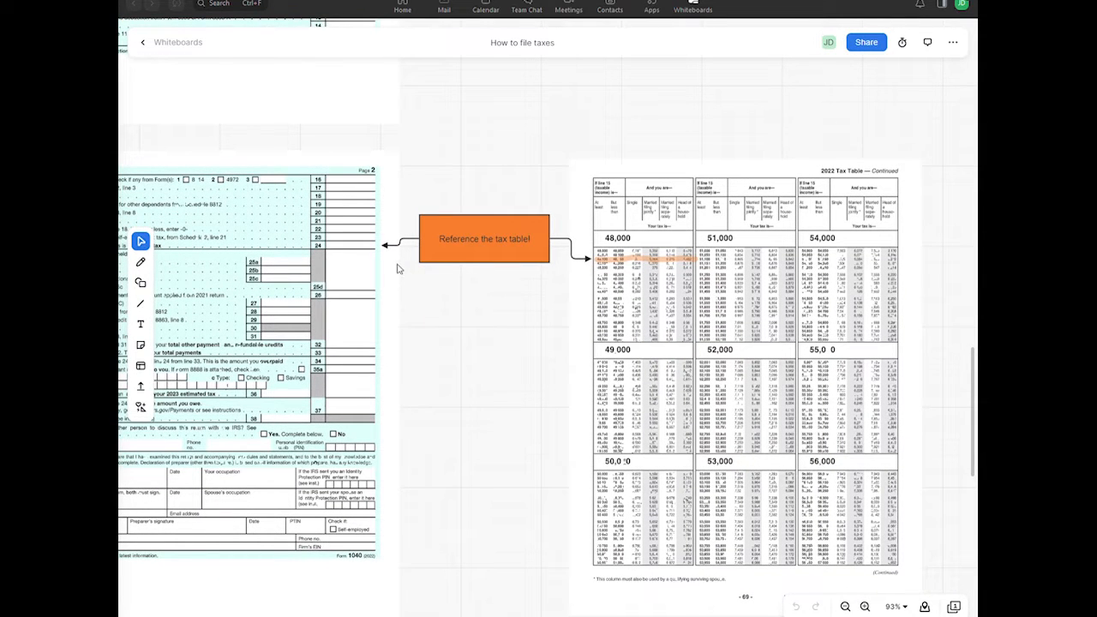
pyautogui.moveTo(415, 356)
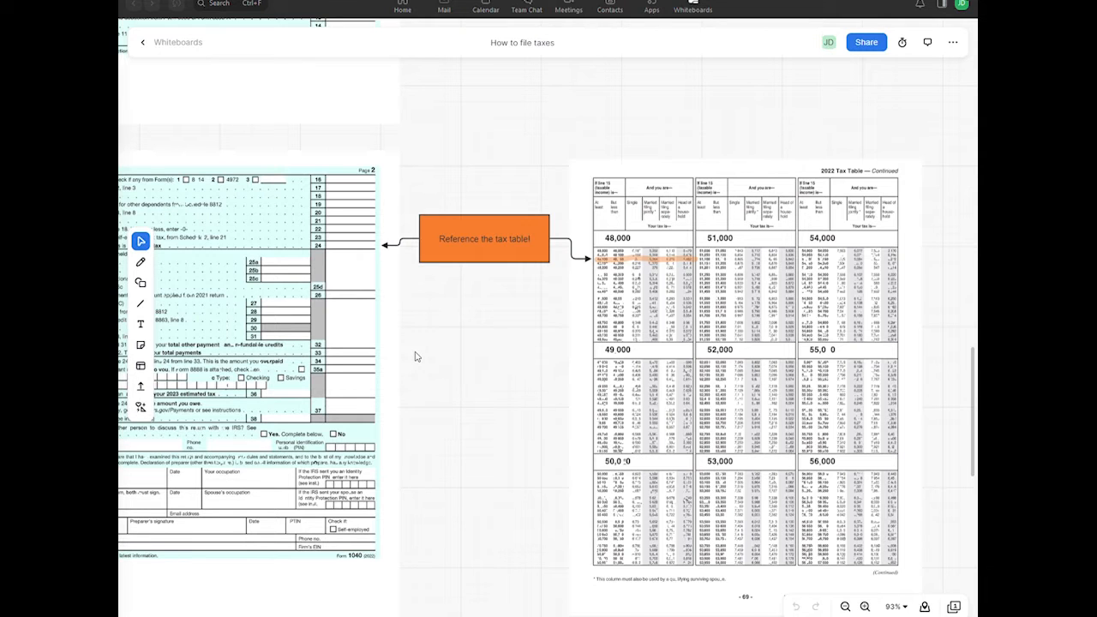
pyautogui.moveTo(748, 246)
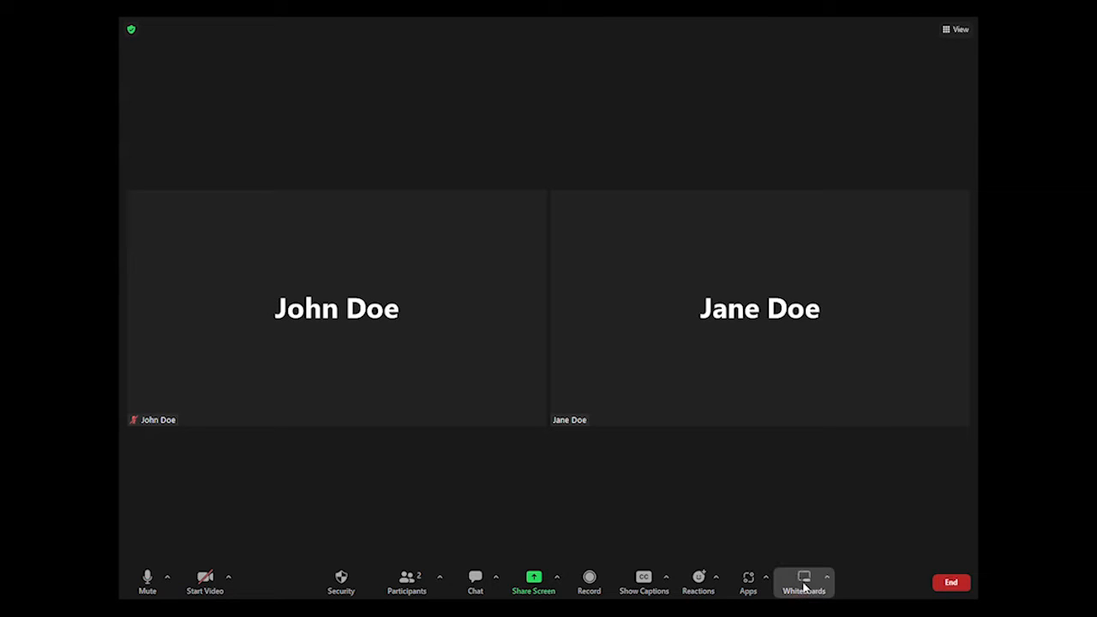
pyautogui.moveTo(638, 246)
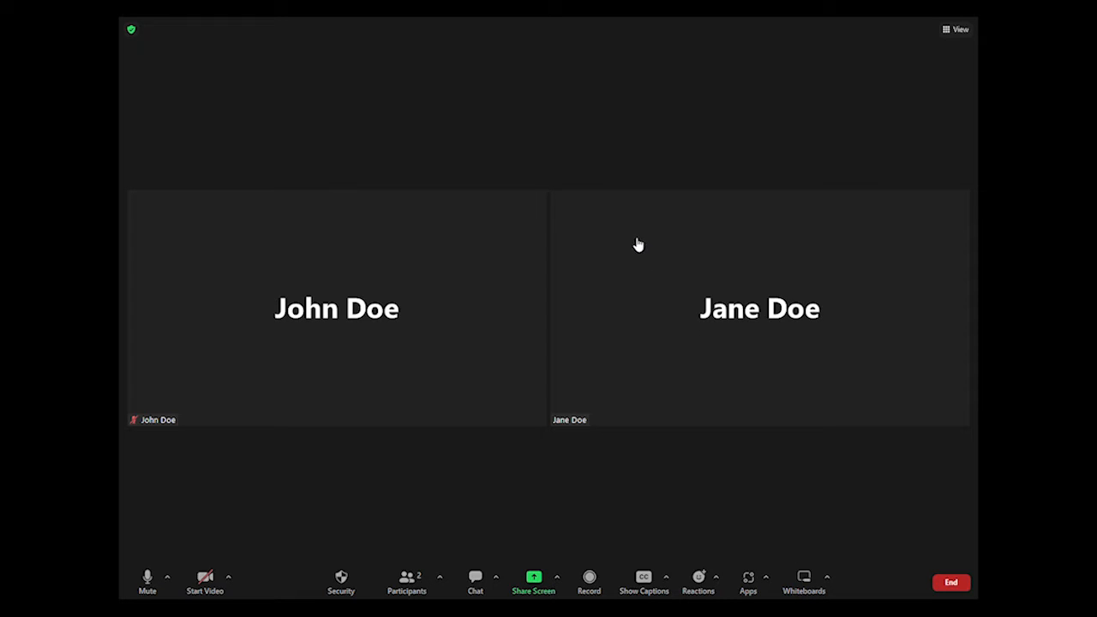
pyautogui.moveTo(456, 293)
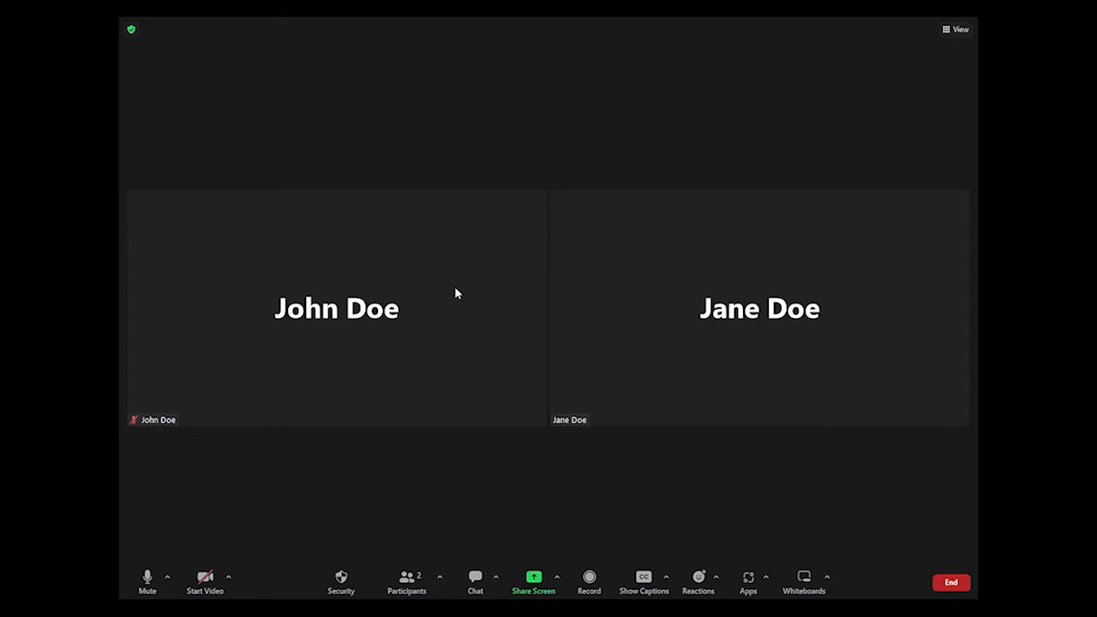
pyautogui.moveTo(495, 379)
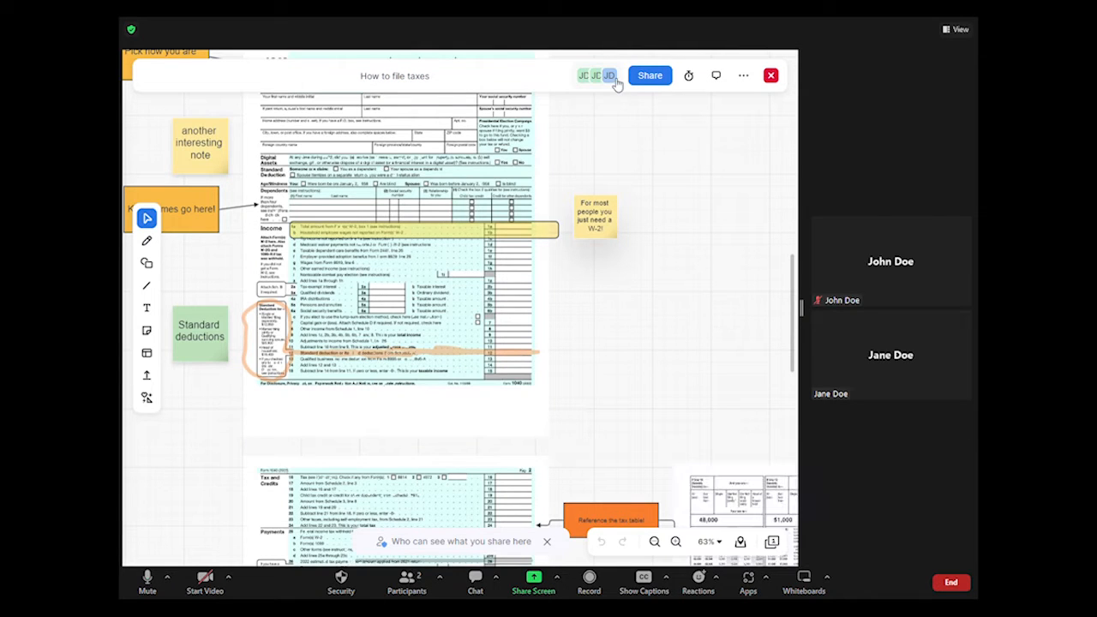
# Step: Invite all participants to follow your view, then zoom to page 2's signing reminder
pyautogui.click(610, 76)
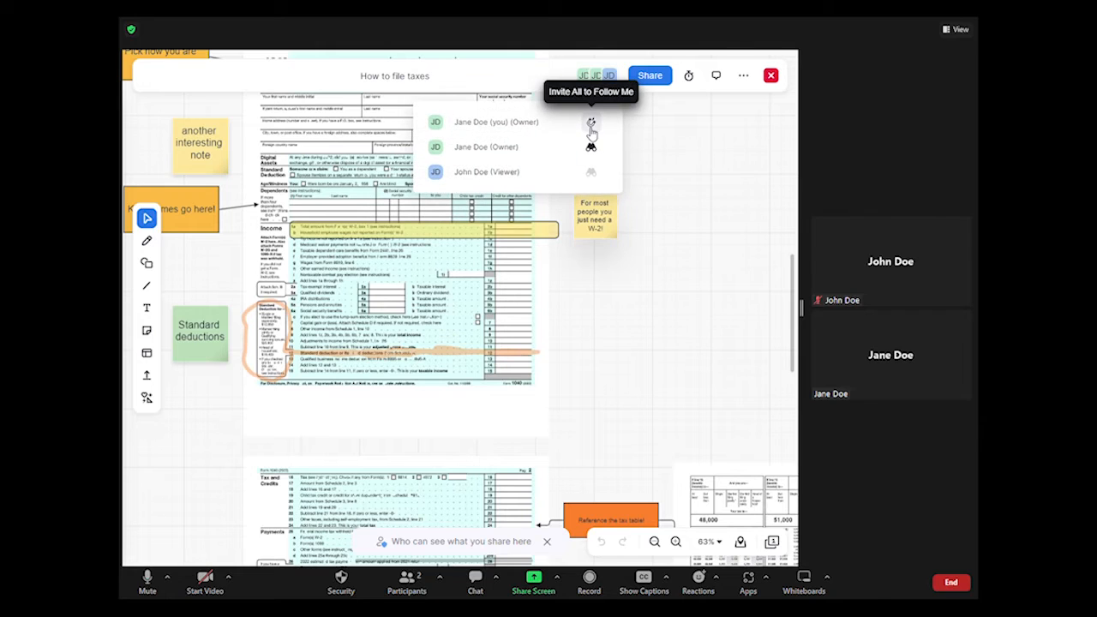
pyautogui.click(590, 92)
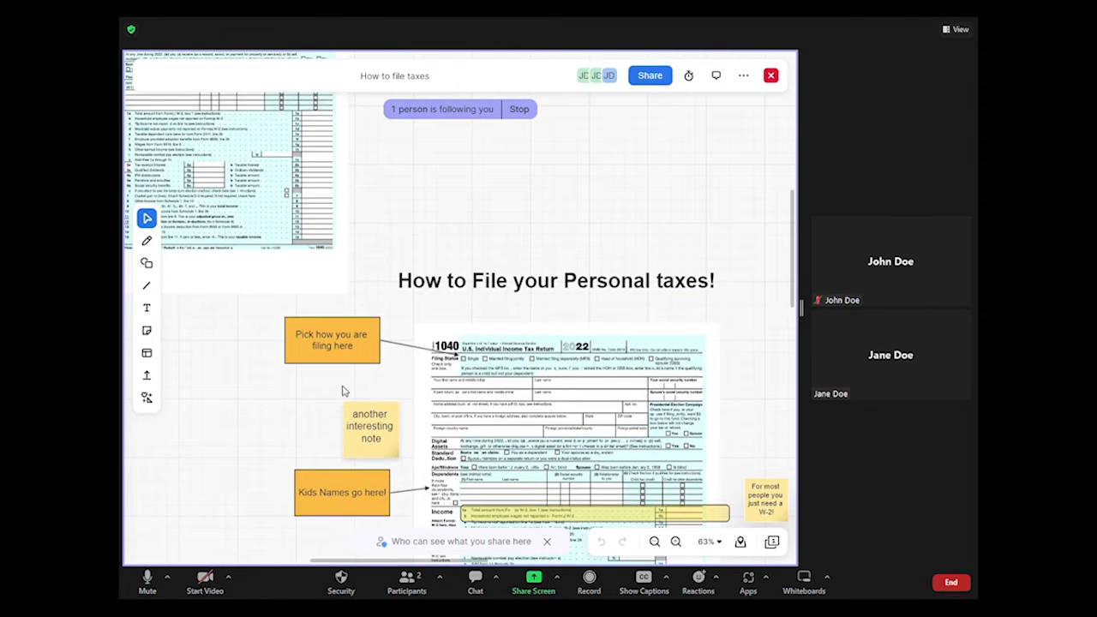
pyautogui.click(676, 541)
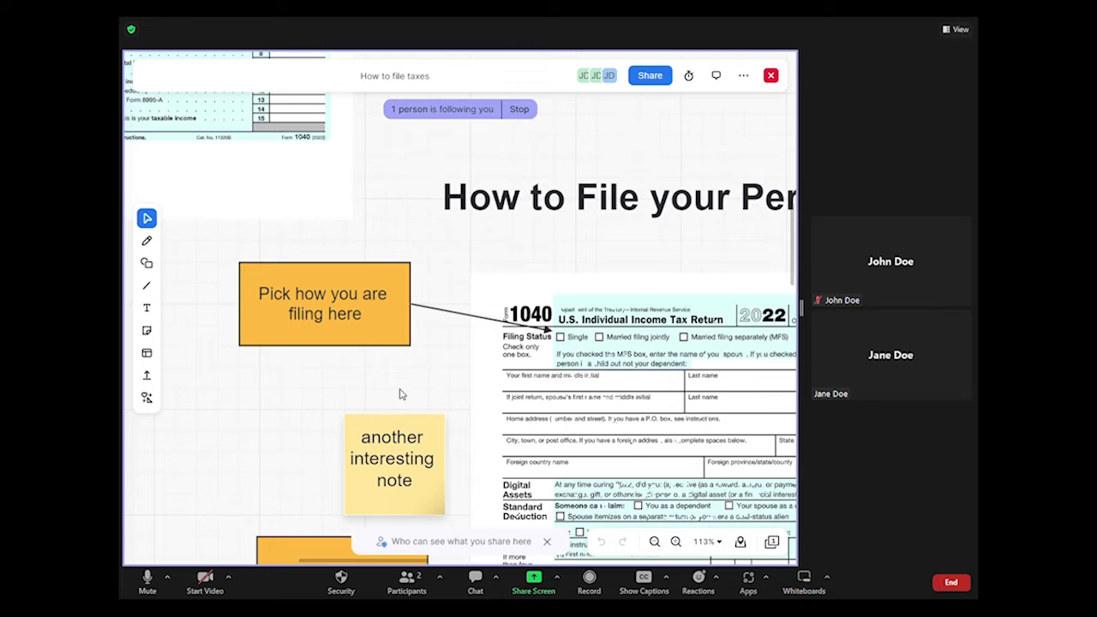
pyautogui.scroll(-3)
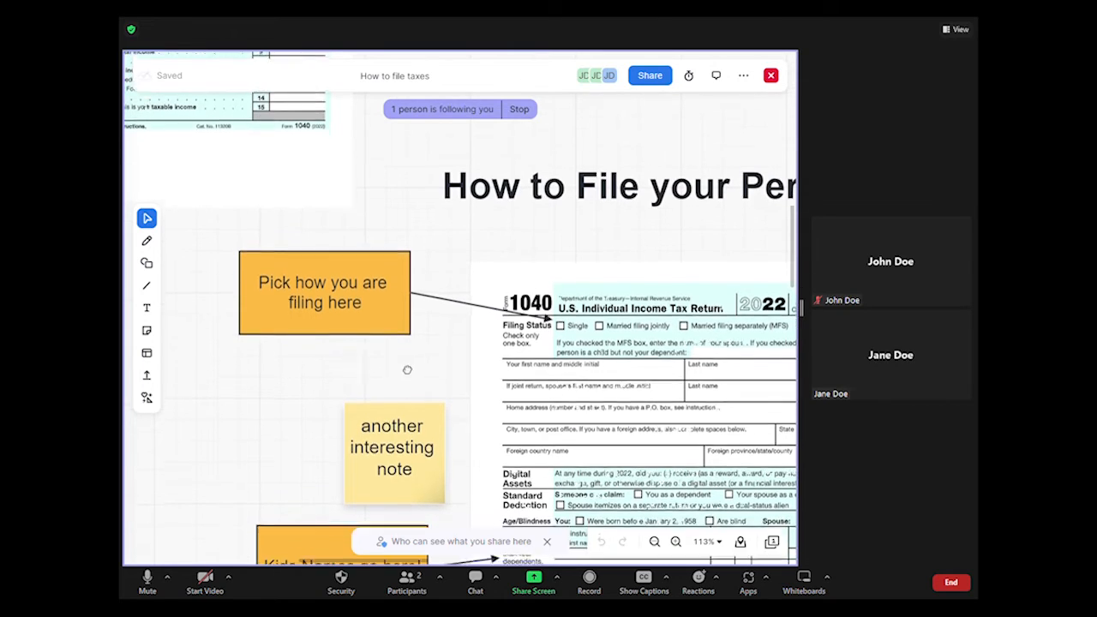
pyautogui.scroll(-3)
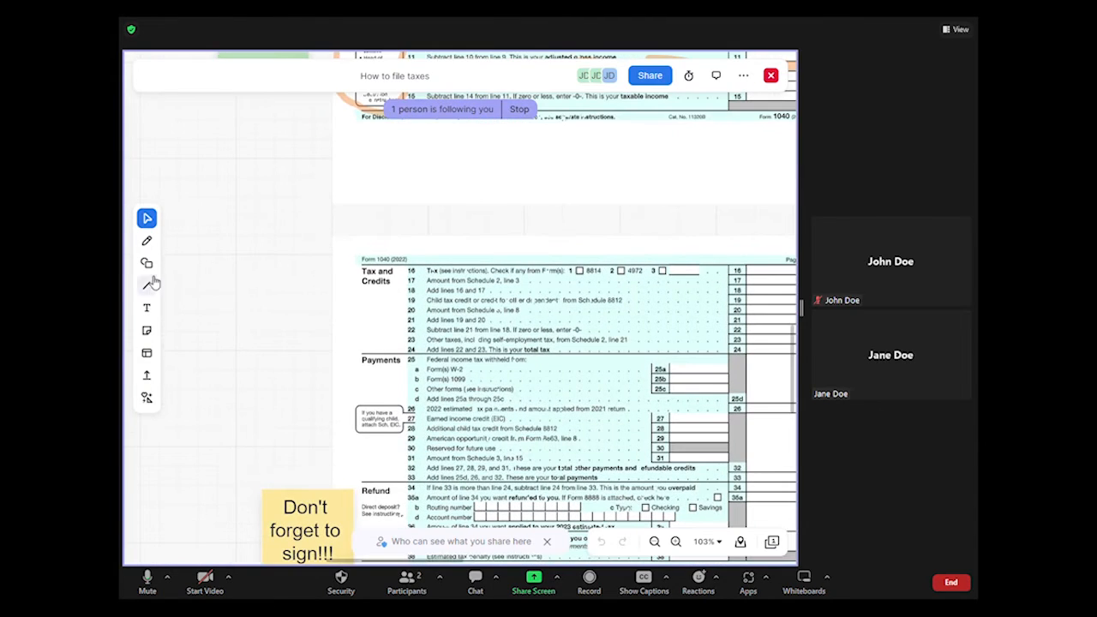
# Step: Place a sticky note reading 'Another interesting point!' left of page 2
pyautogui.click(147, 330)
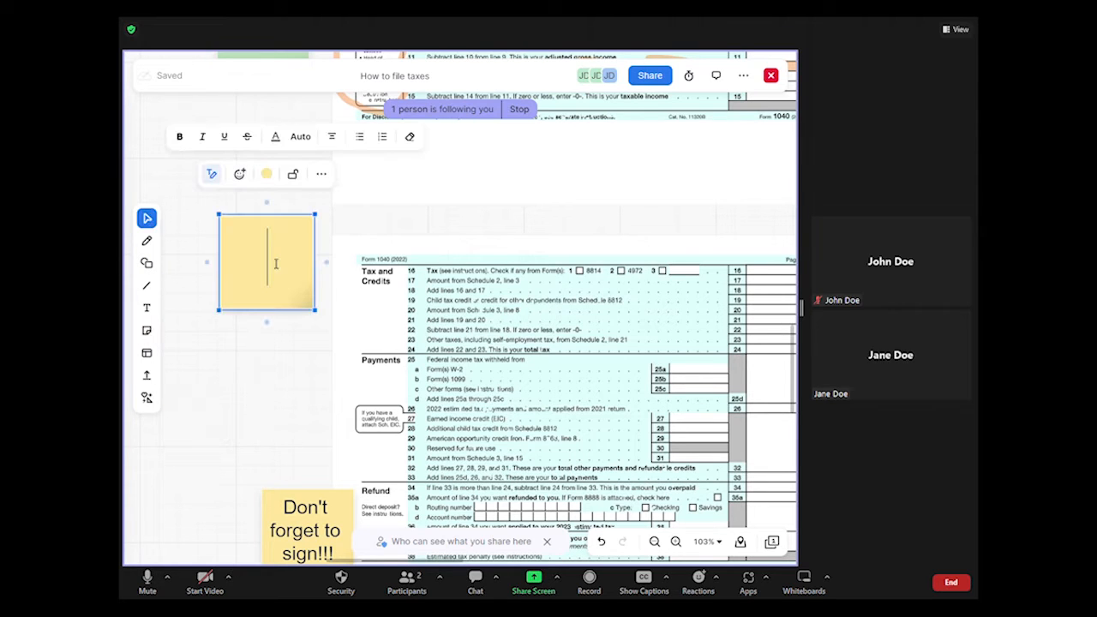
pyautogui.write('Another interesting point!')
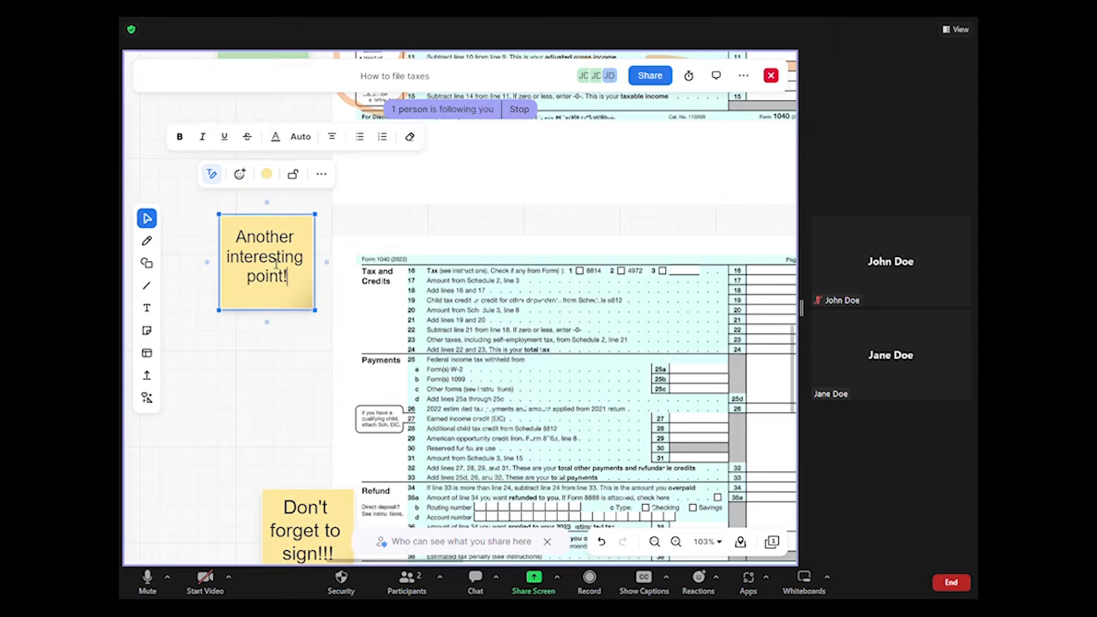
pyautogui.click(489, 197)
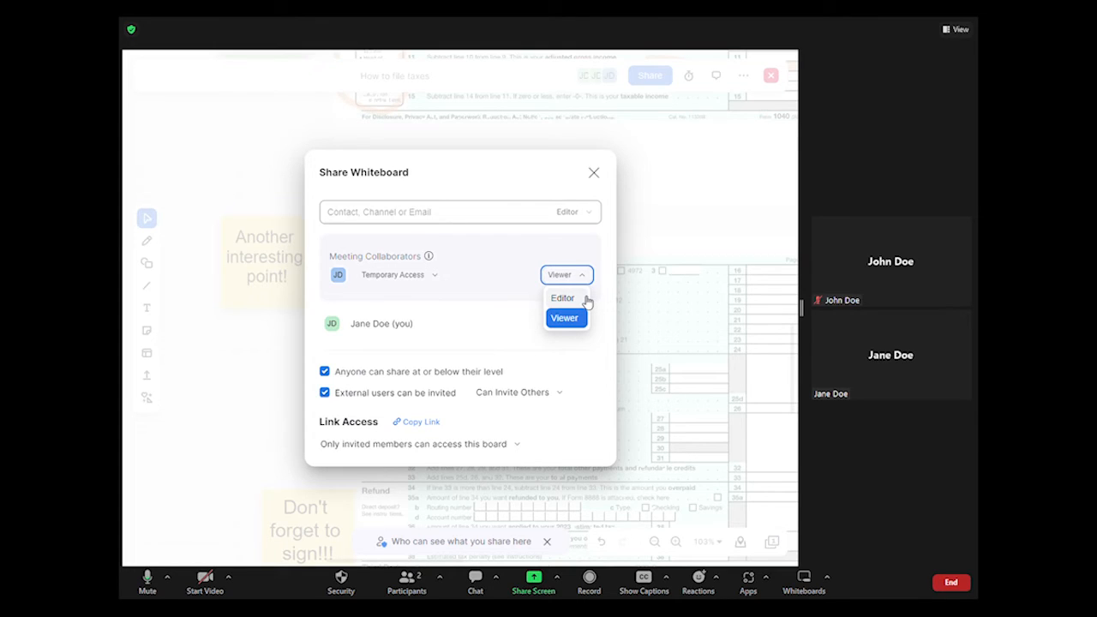
# Step: Set meeting collaborators to persistent Editor access and close the Share Whiteboard settings
pyautogui.click(562, 297)
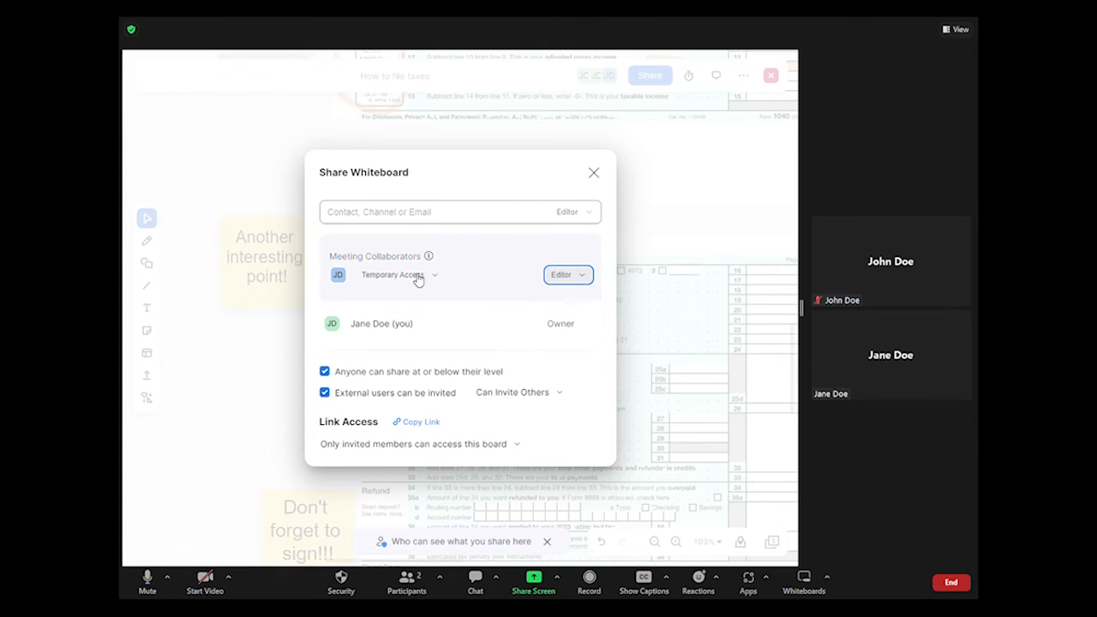
pyautogui.click(398, 274)
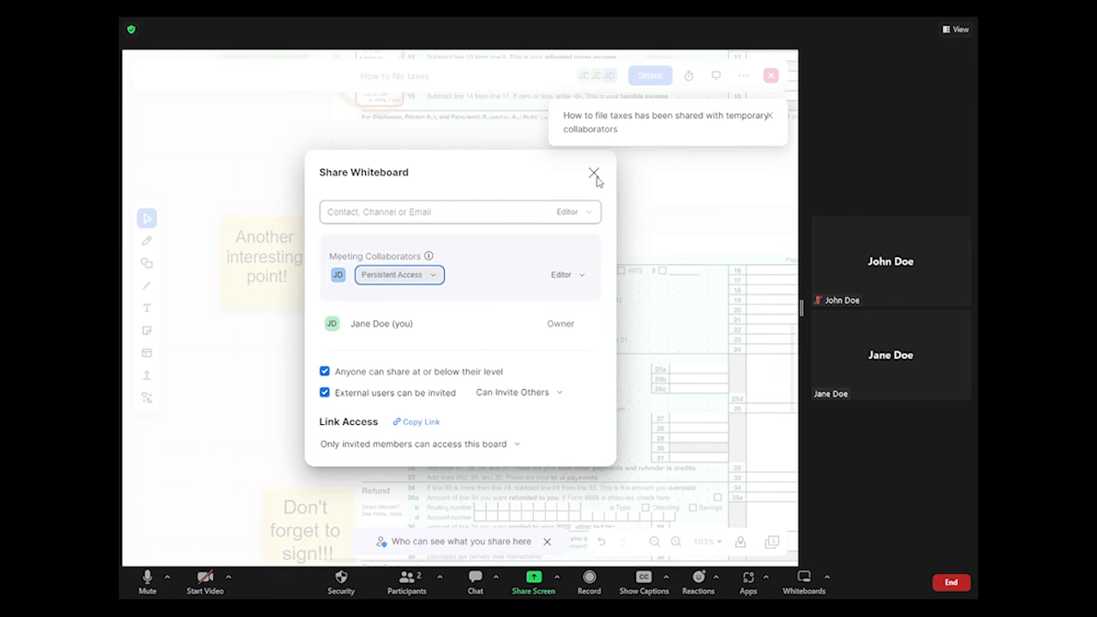
pyautogui.click(593, 174)
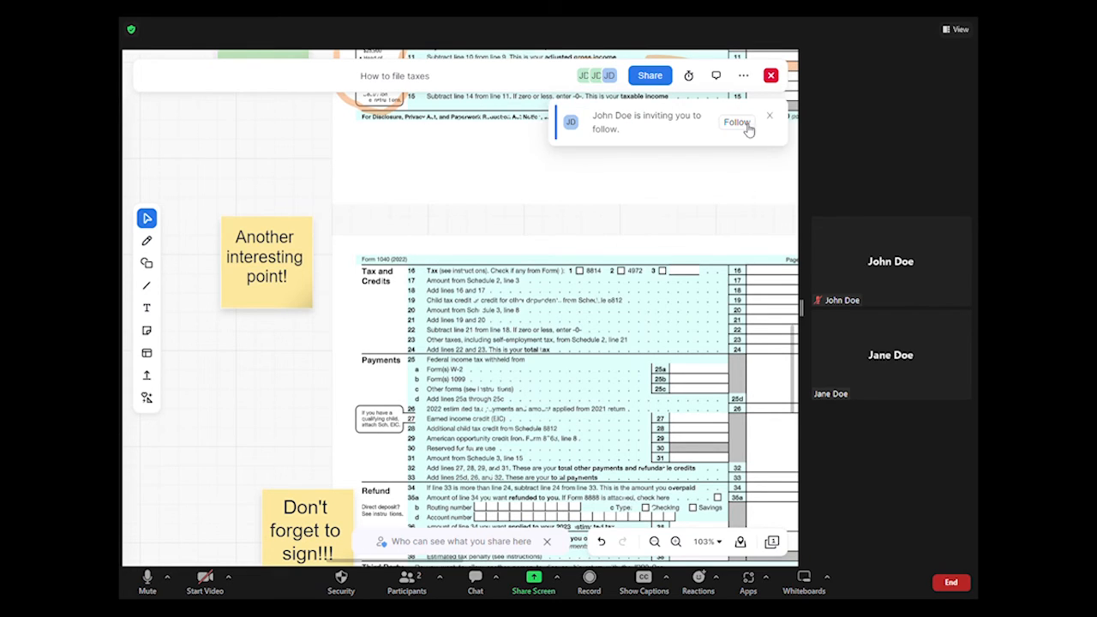
# Step: Accept John Doe's follow invitation and scroll his view to page 2 and the tax table
pyautogui.click(737, 123)
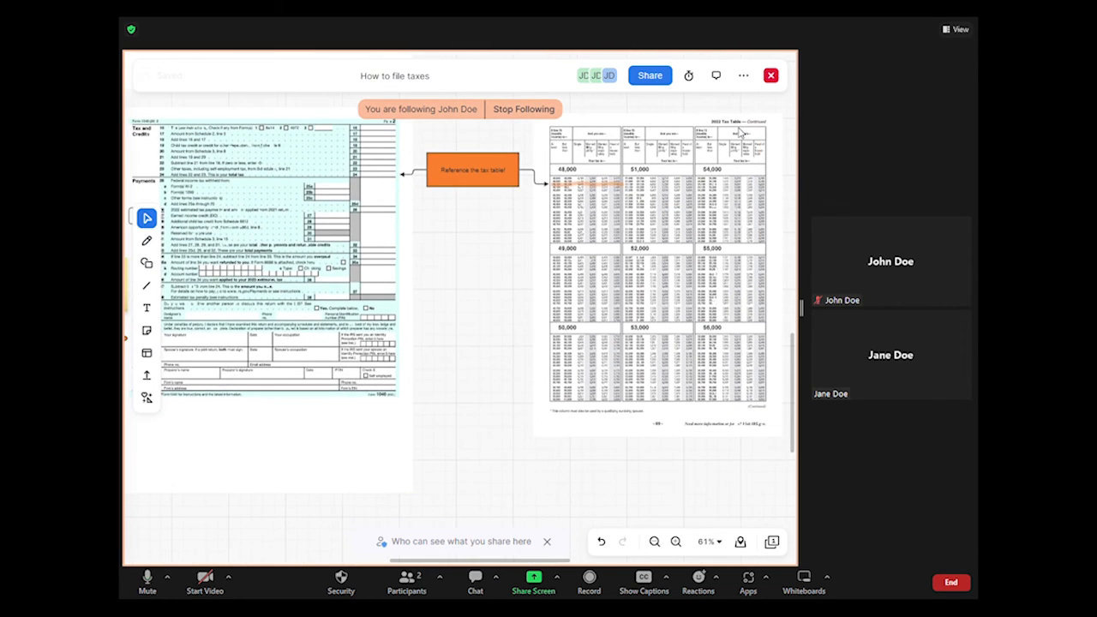
pyautogui.scroll(-3)
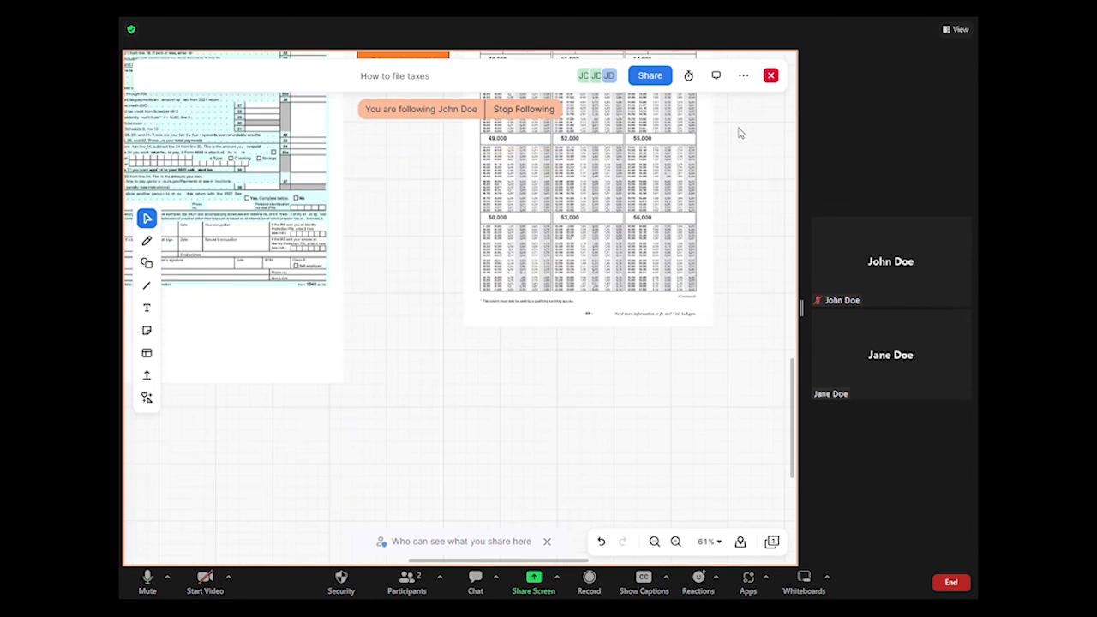